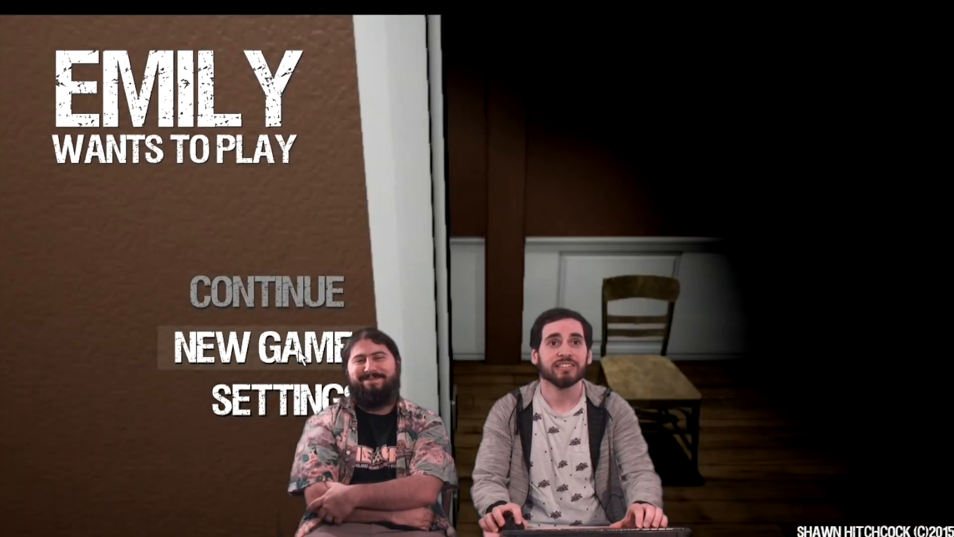
left_click(256, 351)
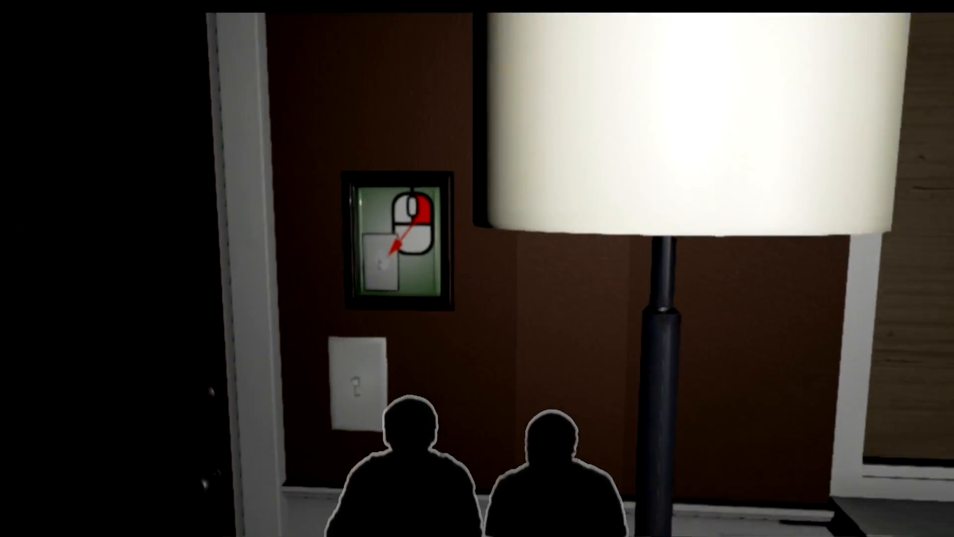